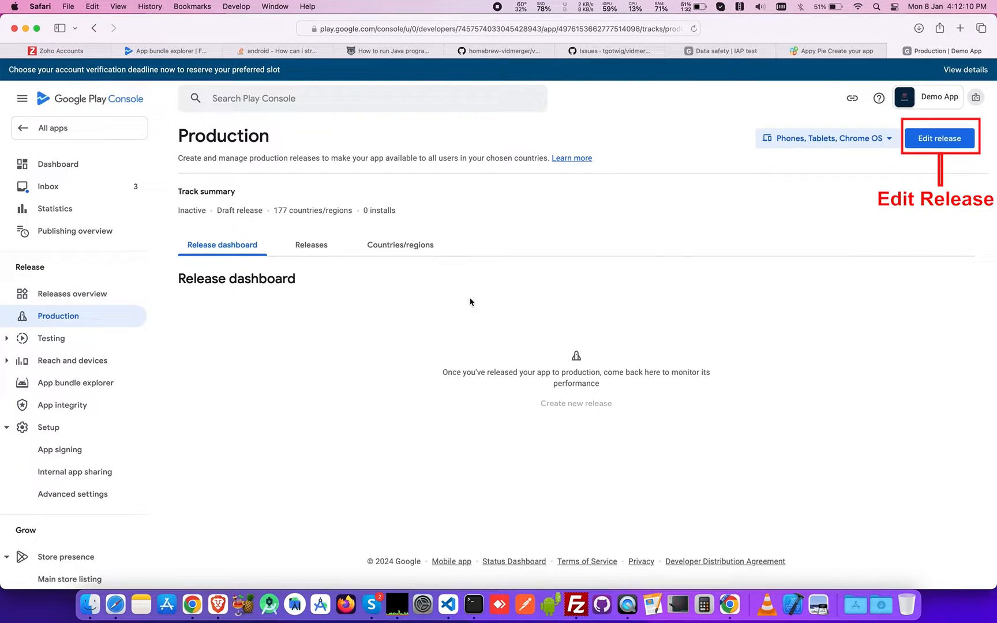
Step: Start editing the draft production release from the Production page
left_click(939, 139)
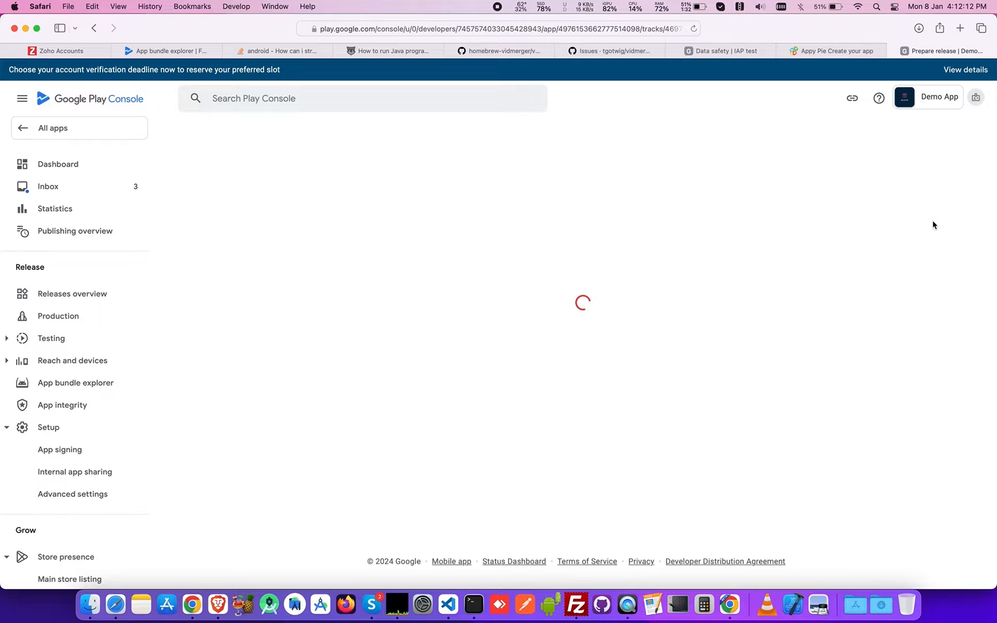
left_click(58, 316)
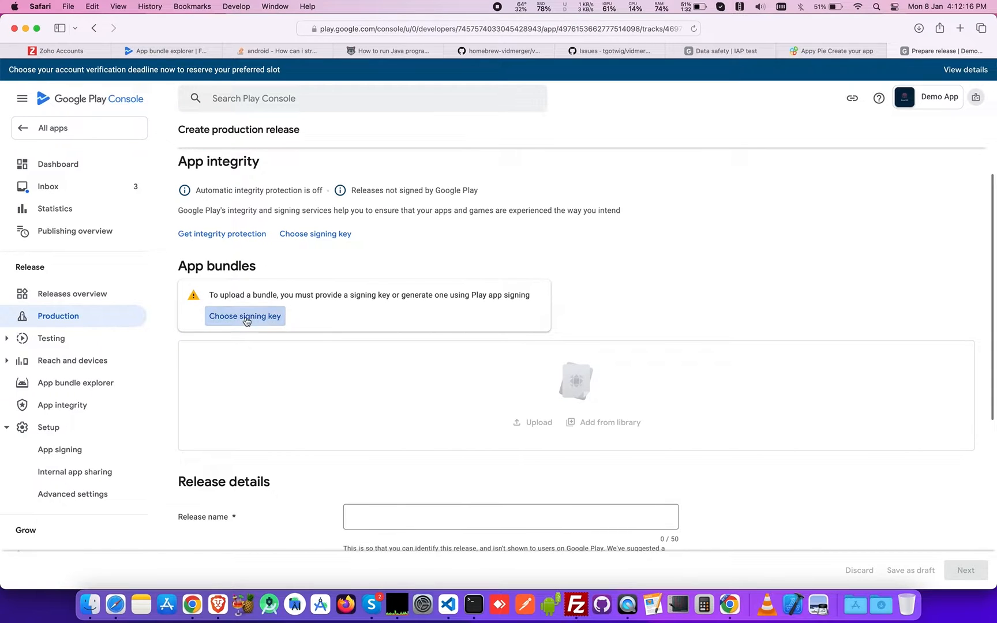
Step: Choose to use your own key via 'Export and upload a key from Java keystore'
left_click(244, 316)
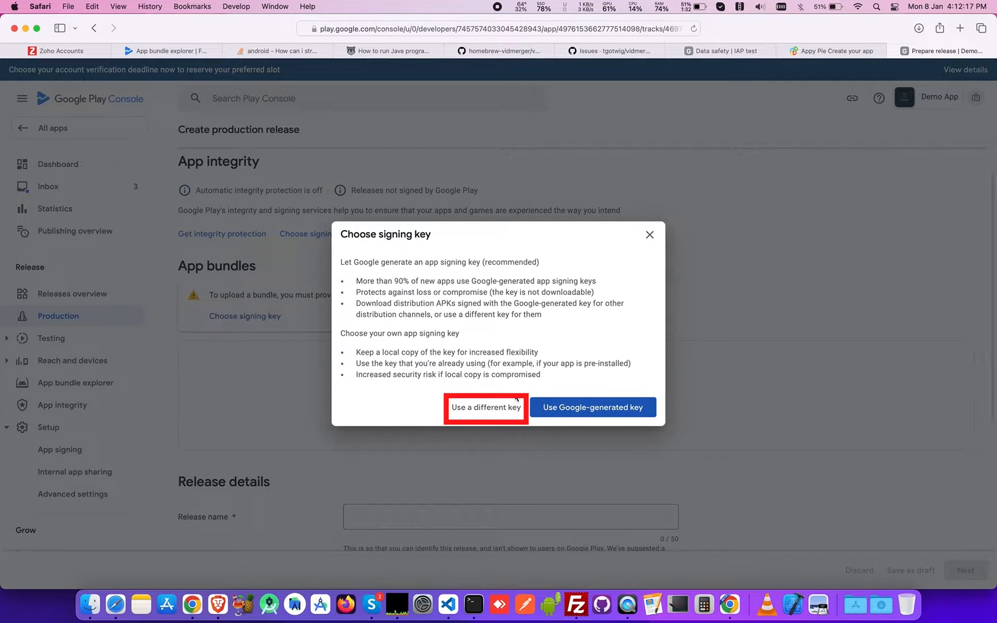
left_click(484, 407)
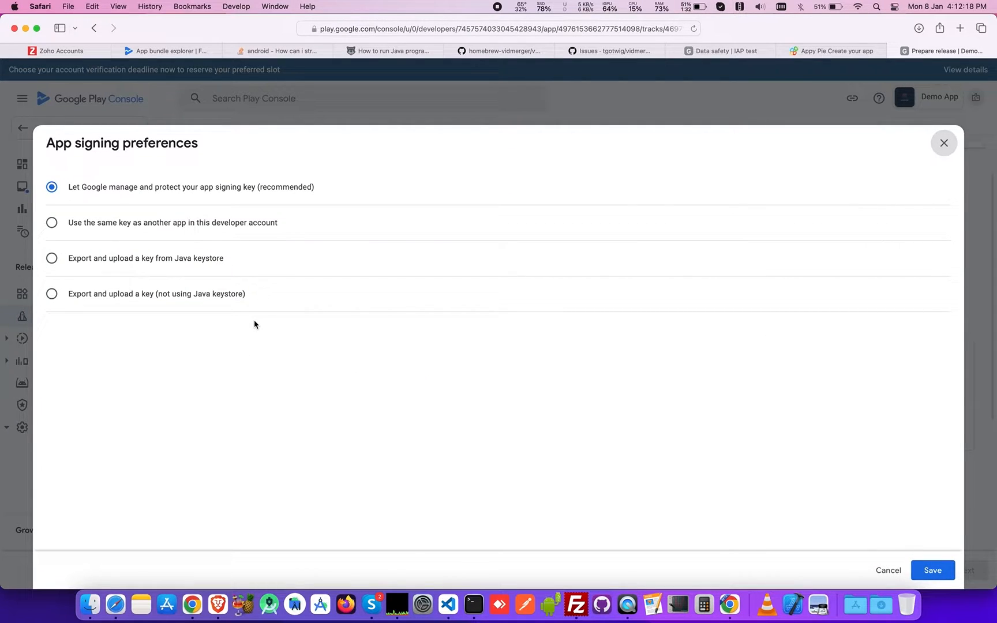
left_click(52, 257)
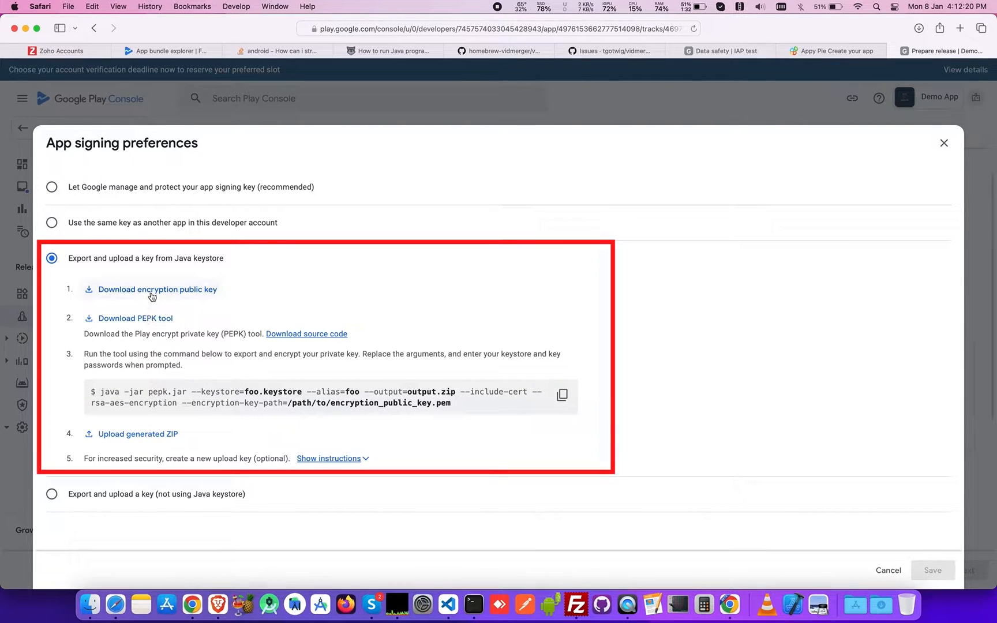
mouse_move(169, 298)
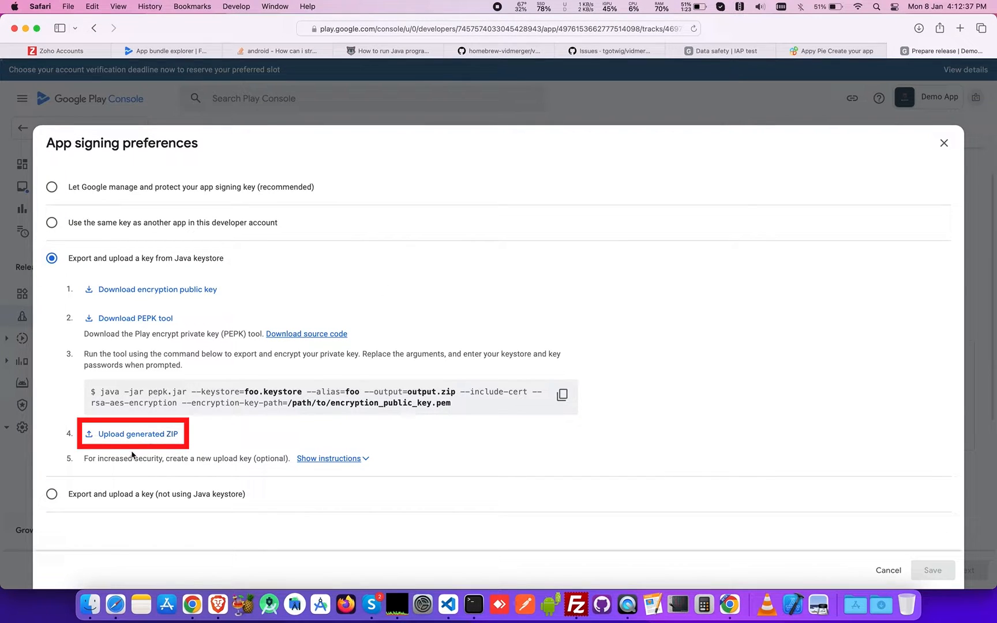
mouse_move(133, 444)
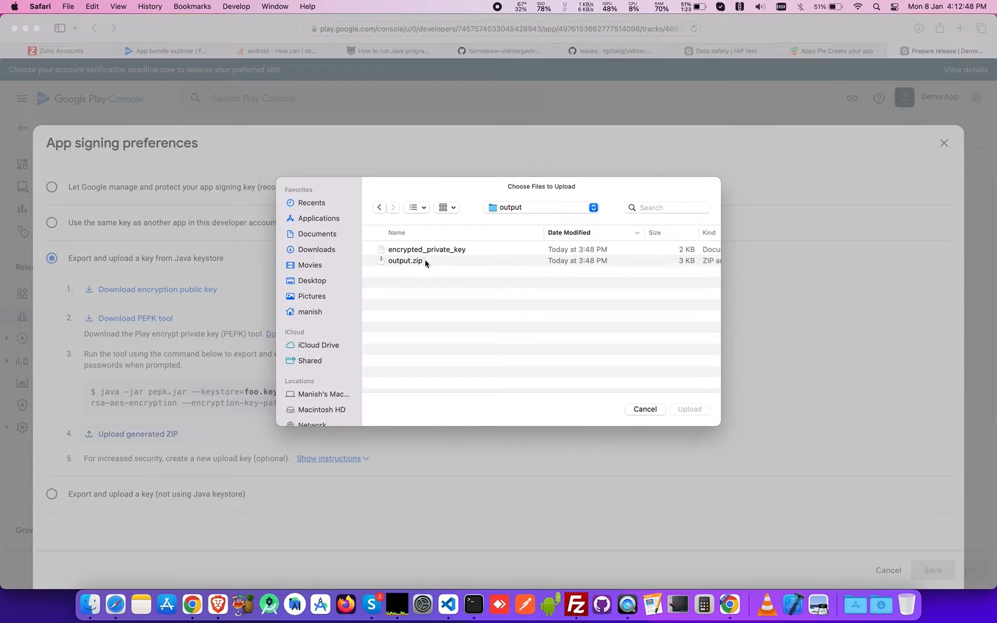
Step: Upload output.zip as the signing key, save preferences, and add the bd4460bd3727.aab bundle
double_click(405, 261)
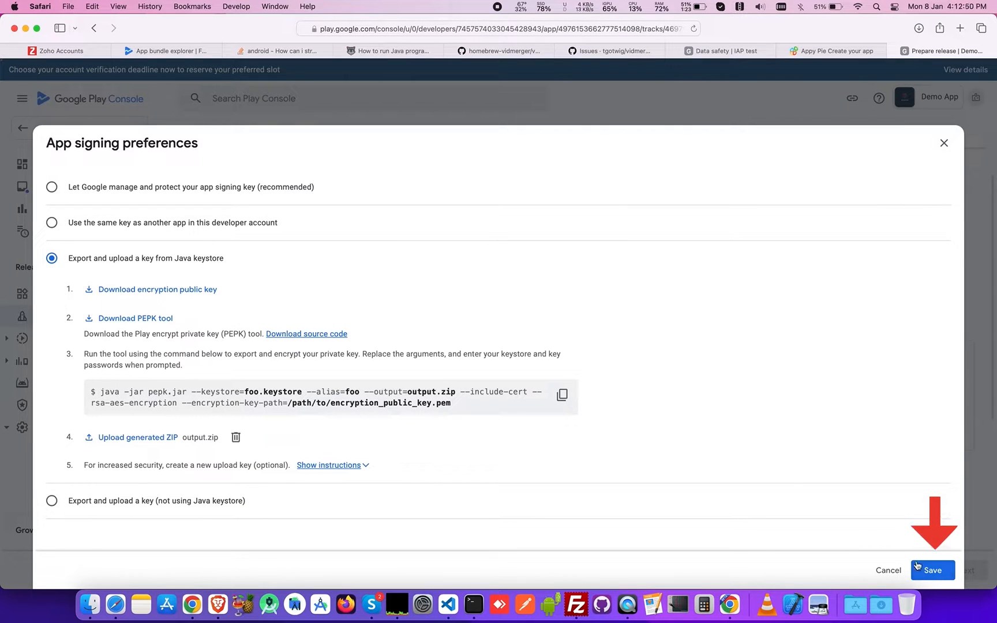
left_click(933, 570)
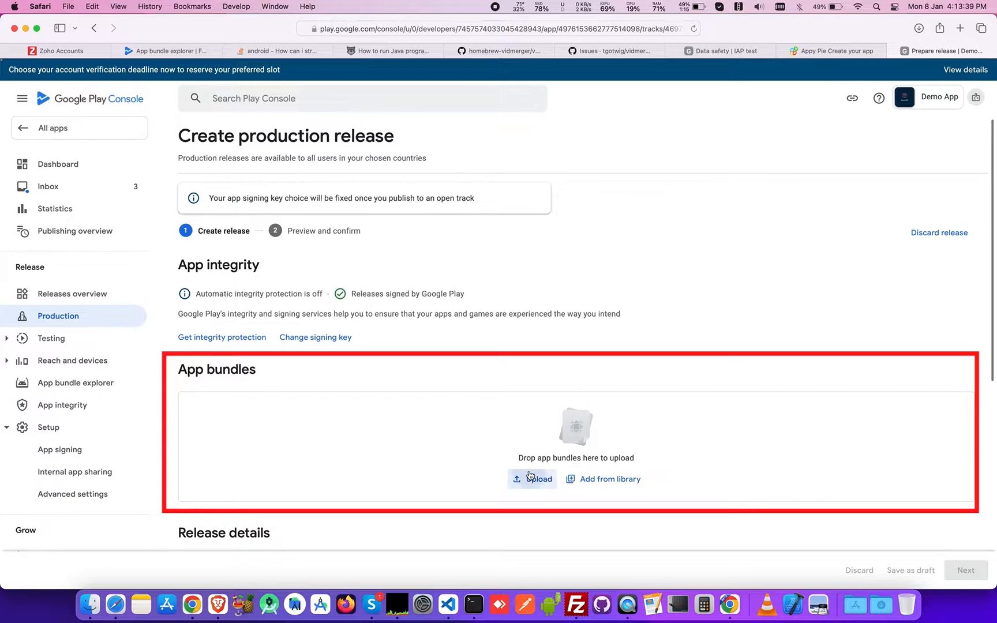
left_click(835, 50)
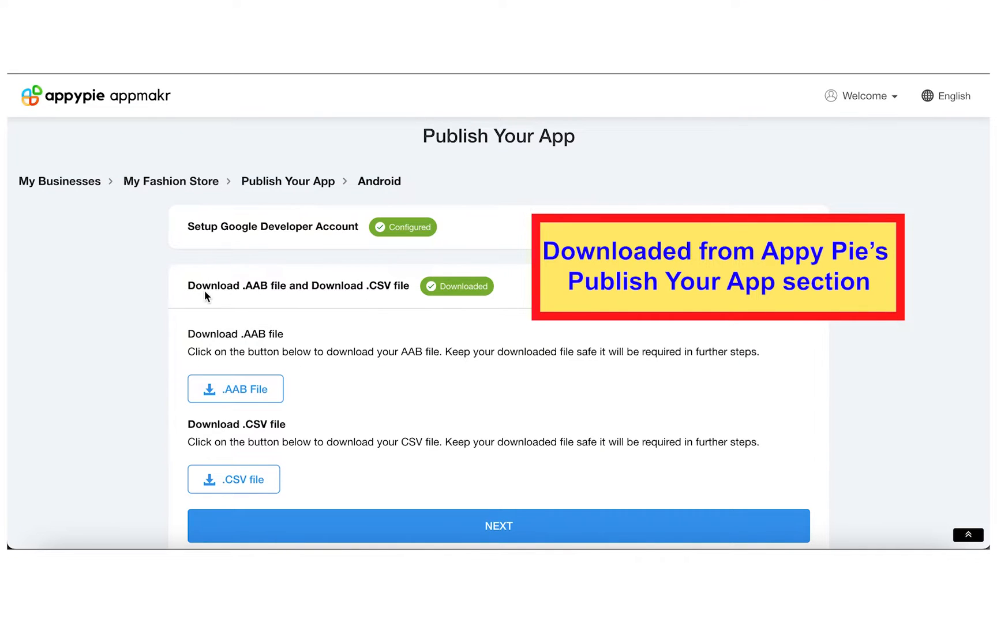
mouse_move(308, 378)
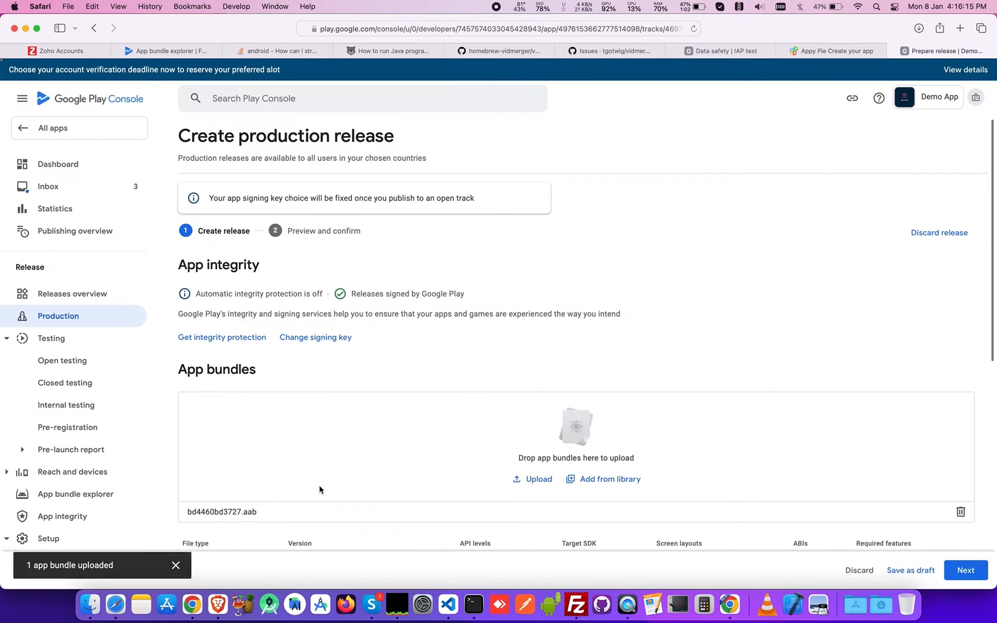
Step: Enter 'Bug Fixing and Performance Enhancement.' as the en-GB release notes
scroll("down", 3)
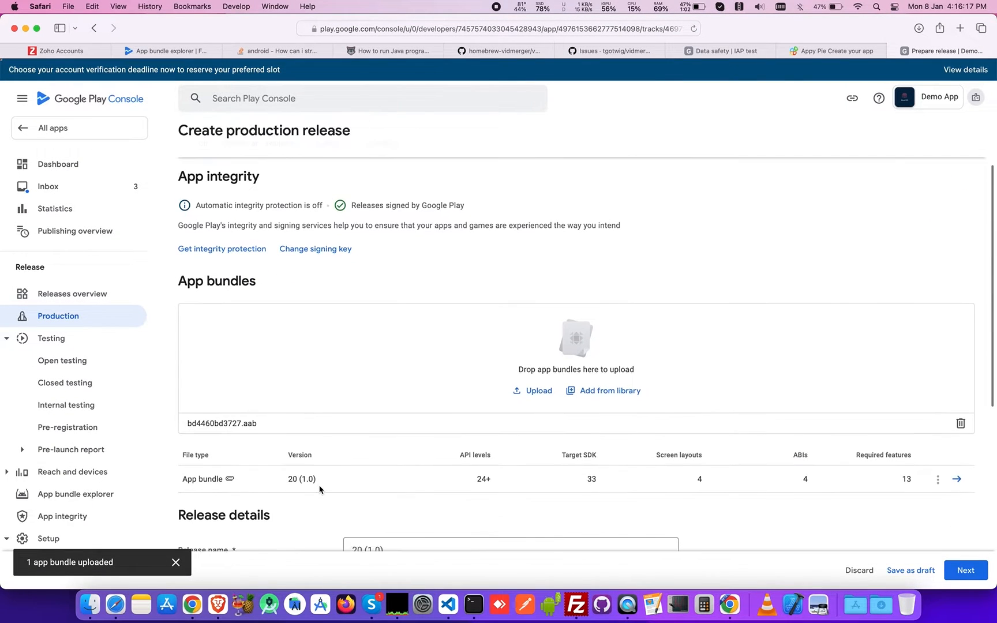
scroll("down", 3)
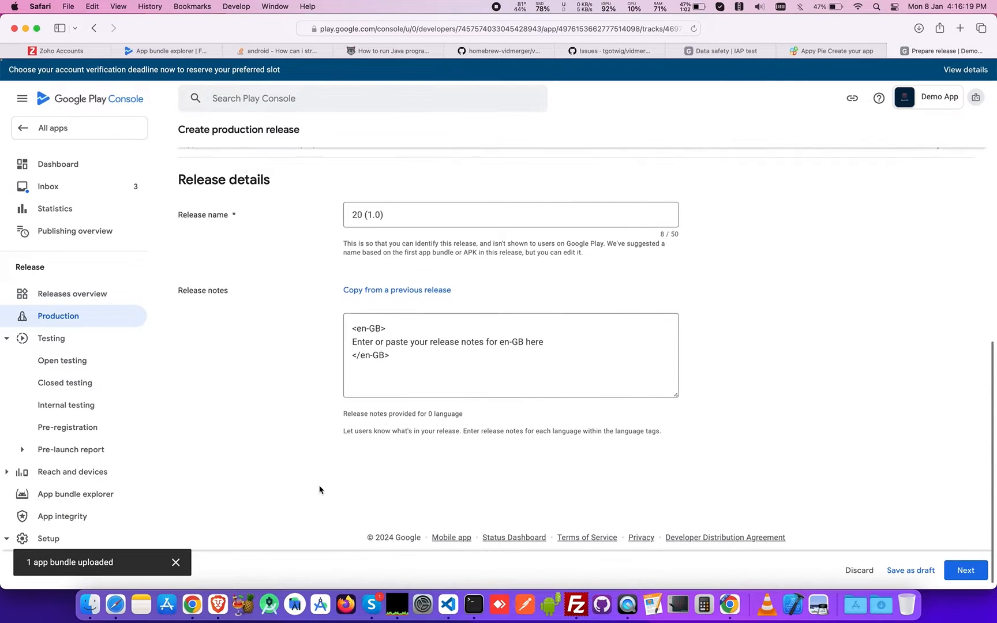
left_click(509, 353)
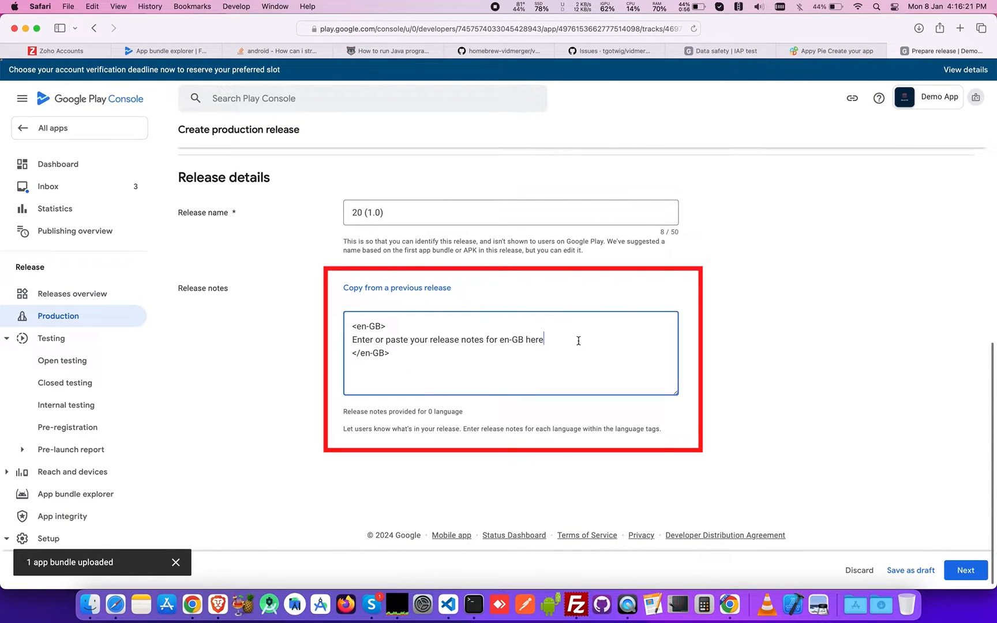
type("Bug")
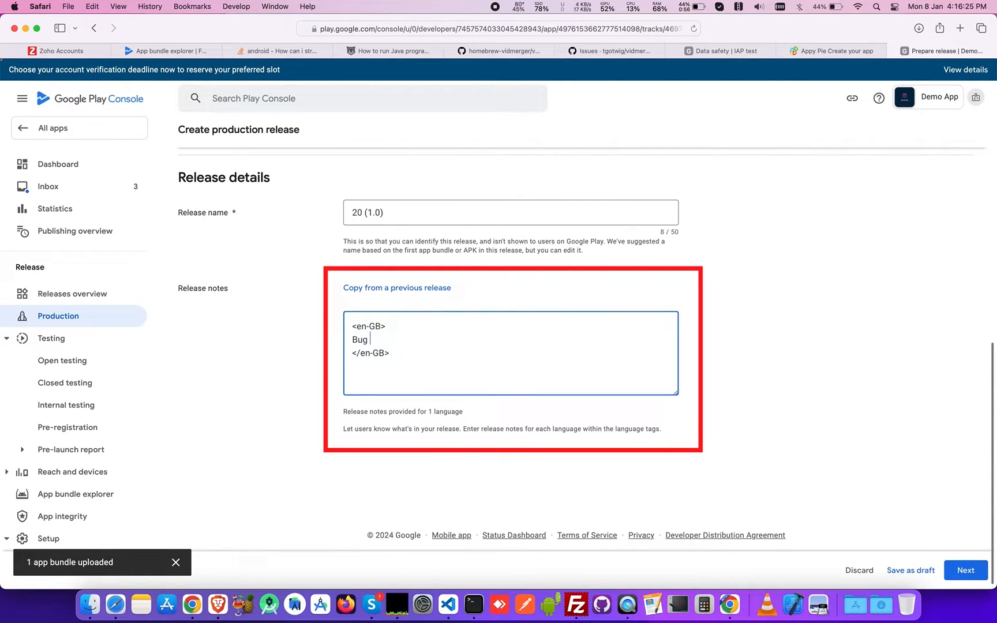
type("Fixing and")
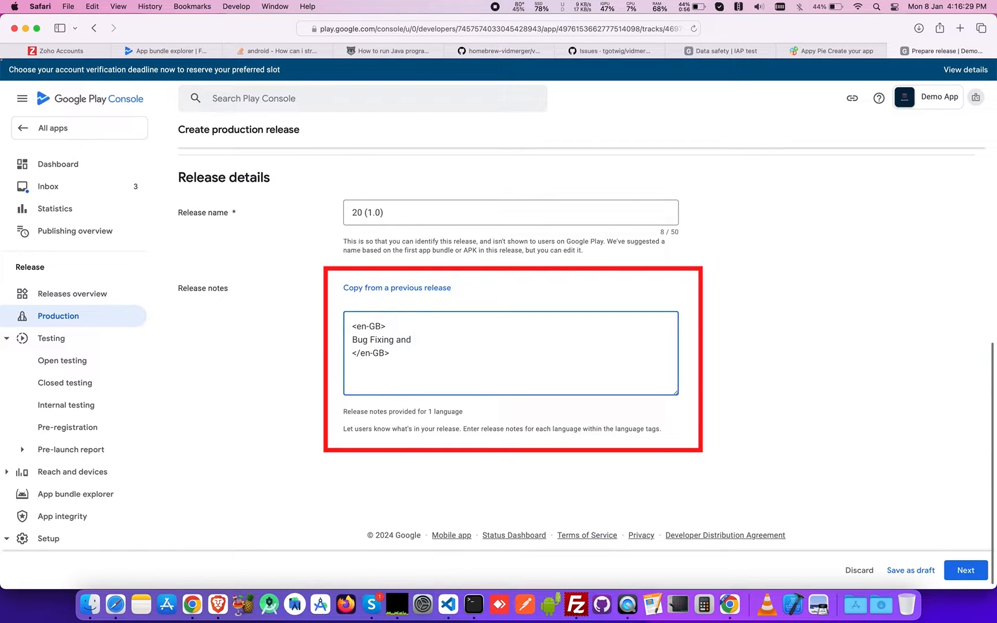
type("Performance En")
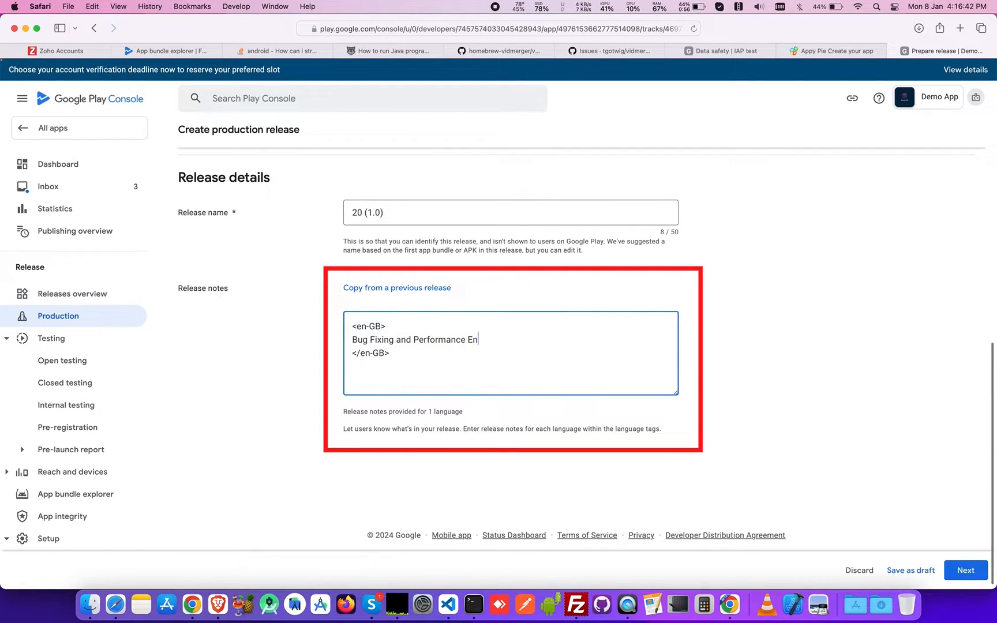
type("hancement.")
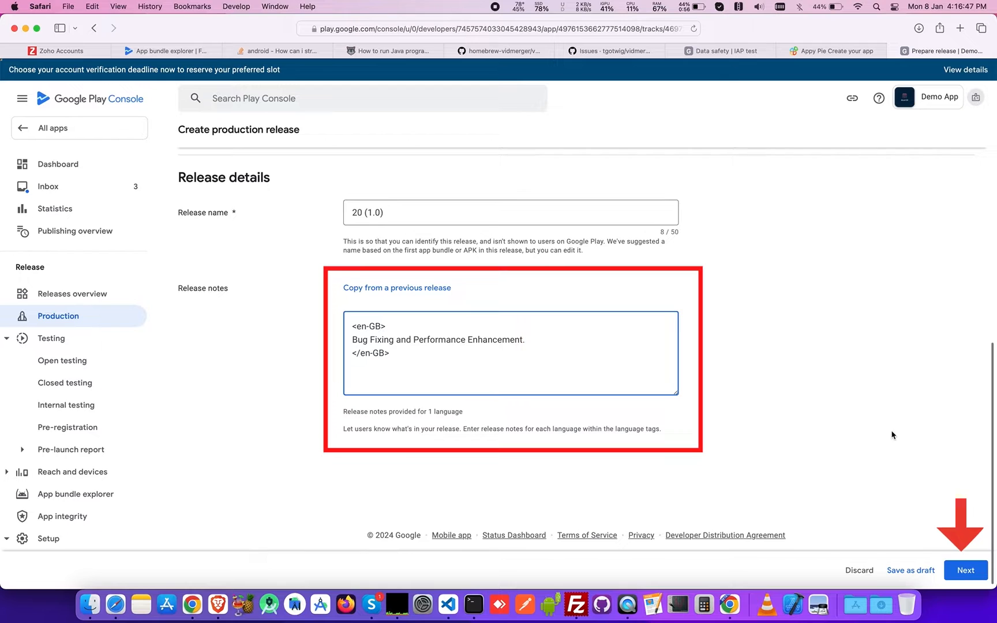
Step: Save the release and send the 14 changes to Google for review
left_click(965, 570)
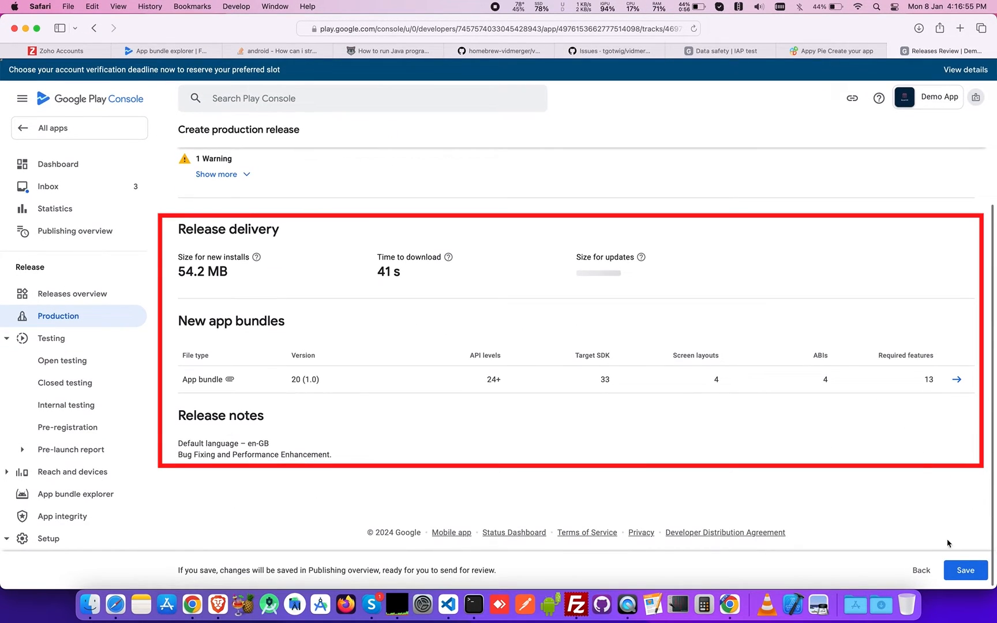
left_click(965, 570)
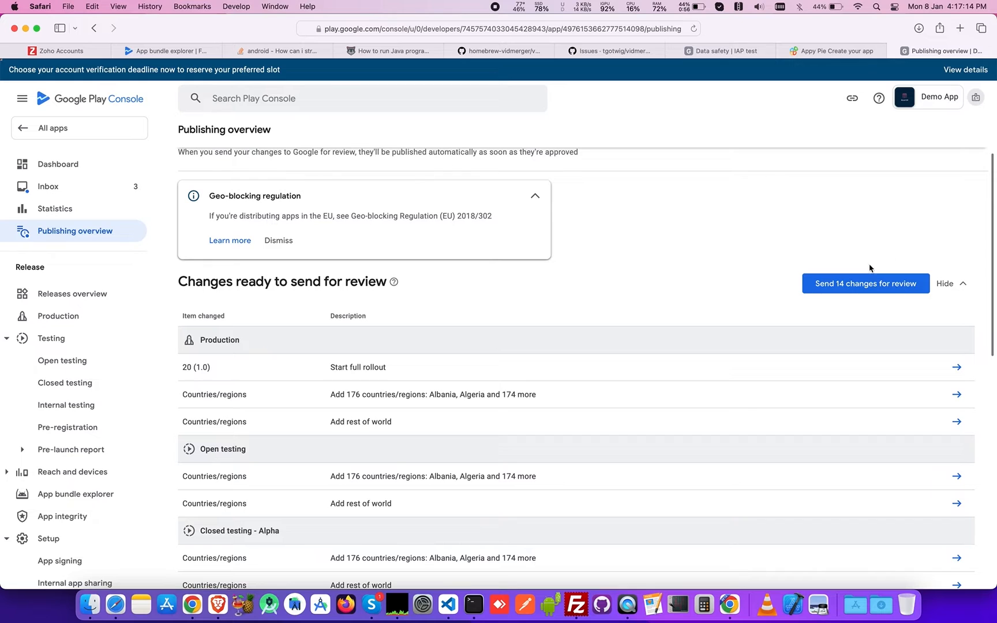
left_click(864, 283)
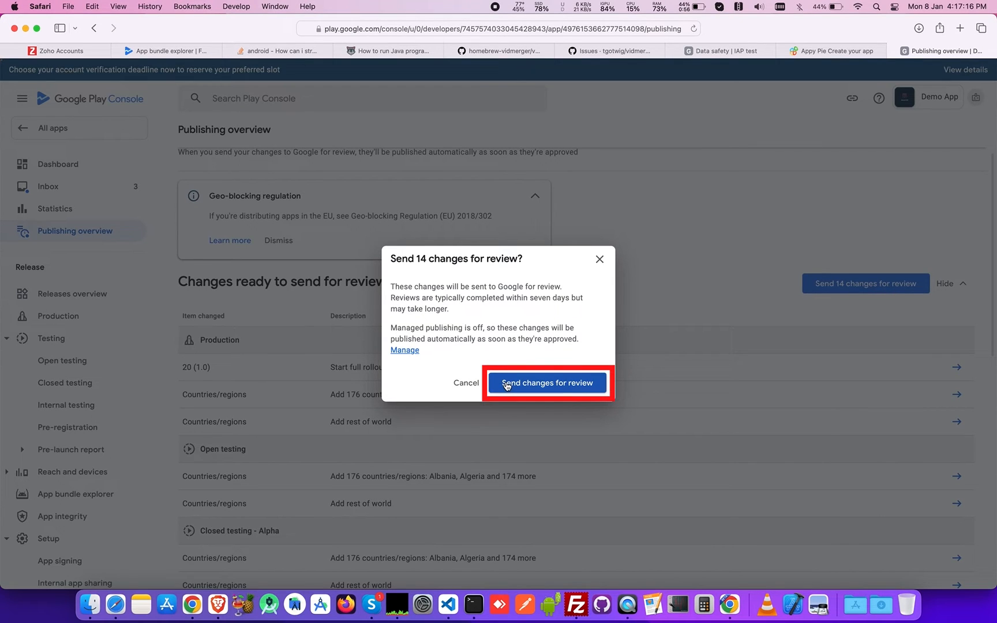